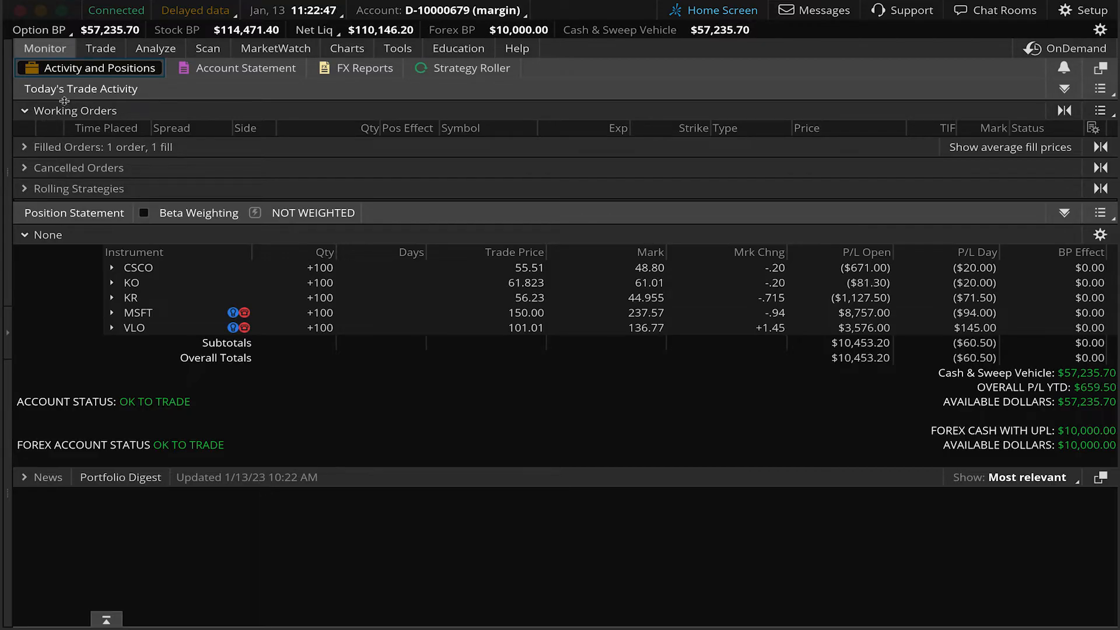
Load AAPL on the Trade page and open the order menu from its ask price
click(101, 49)
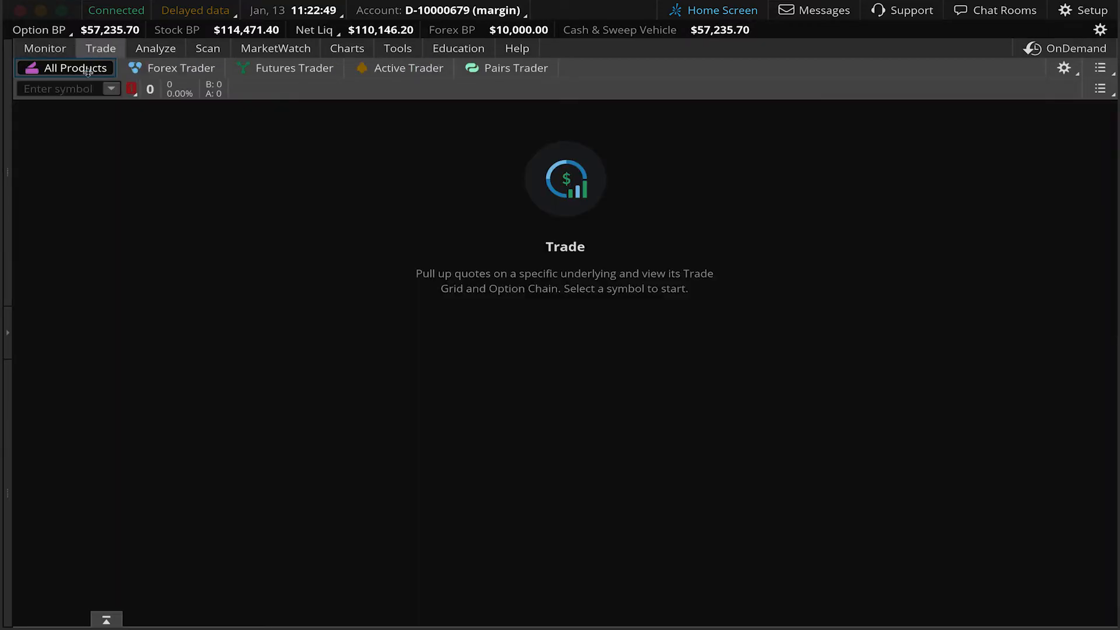
text(AAPL)
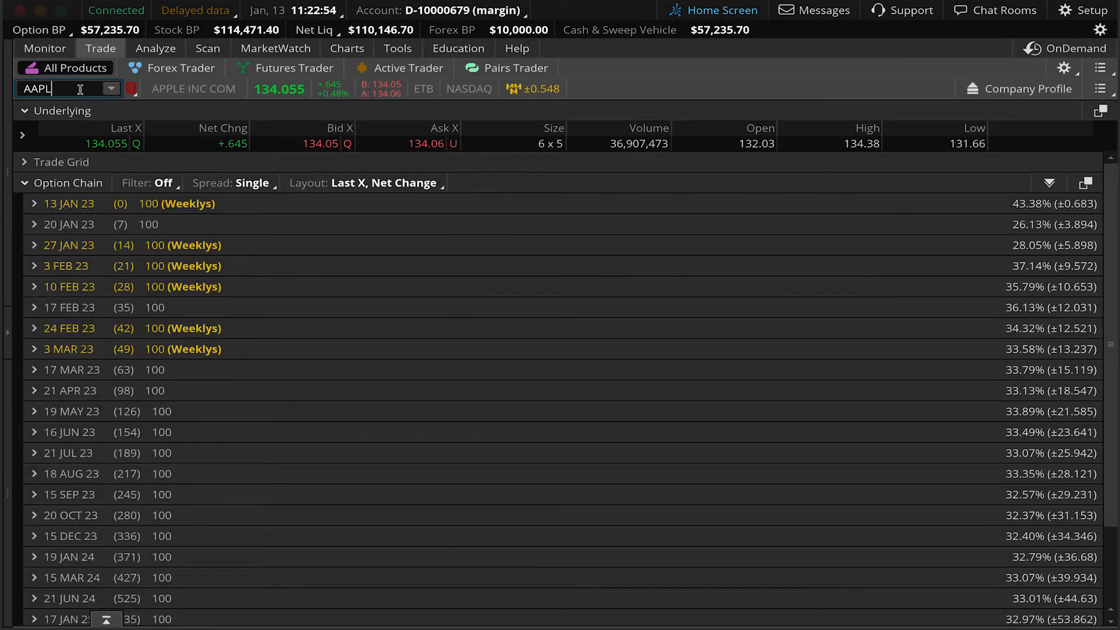
right_click(393, 145)
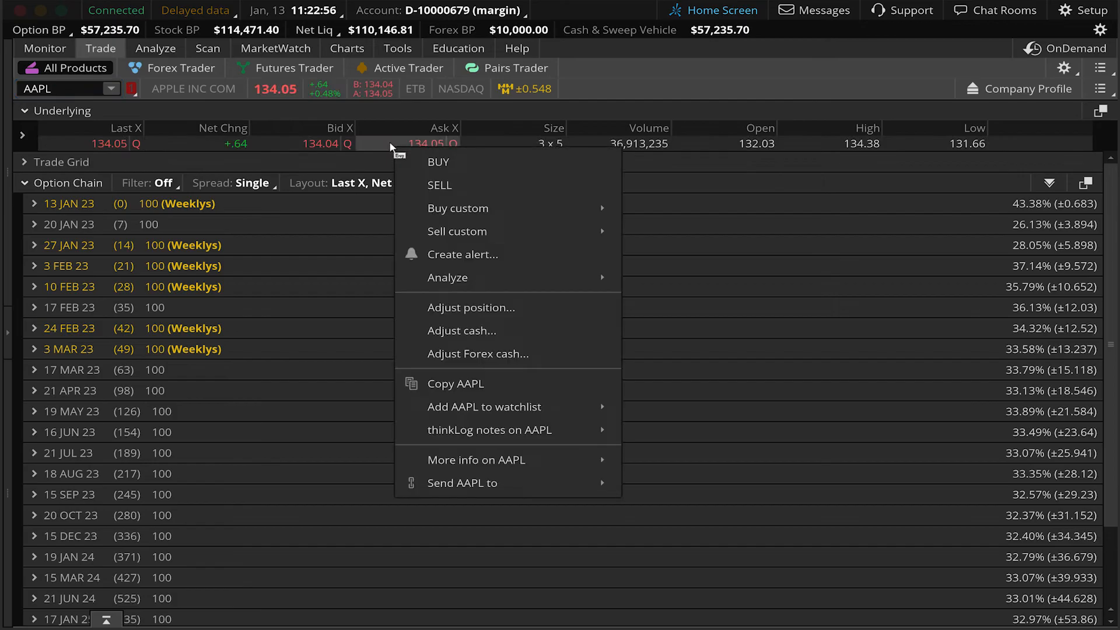
mouse_move(458, 208)
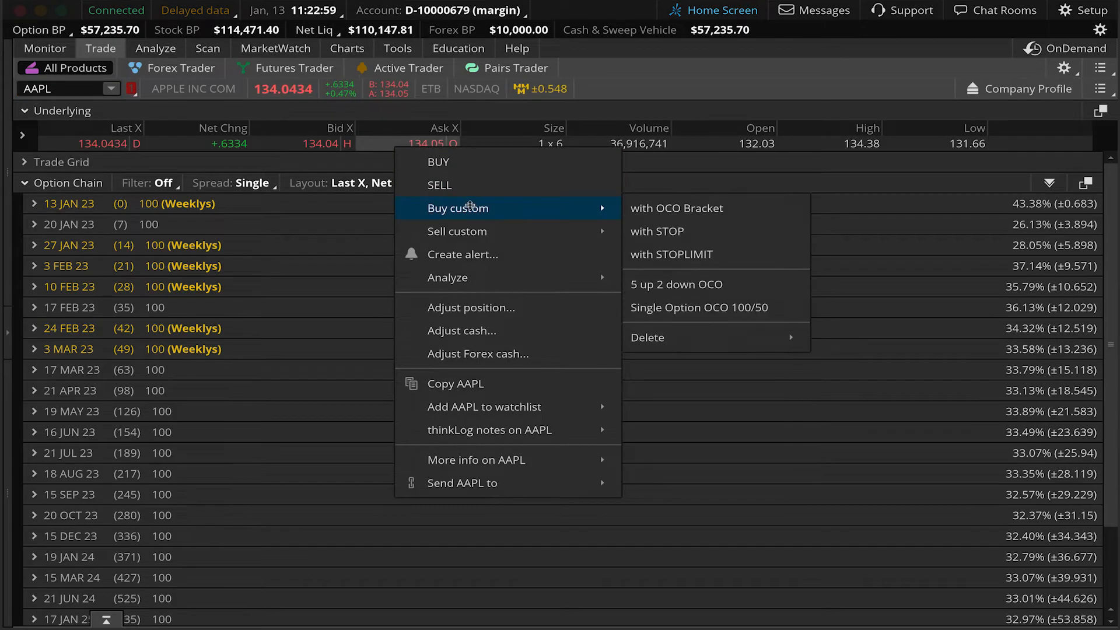
mouse_move(658, 231)
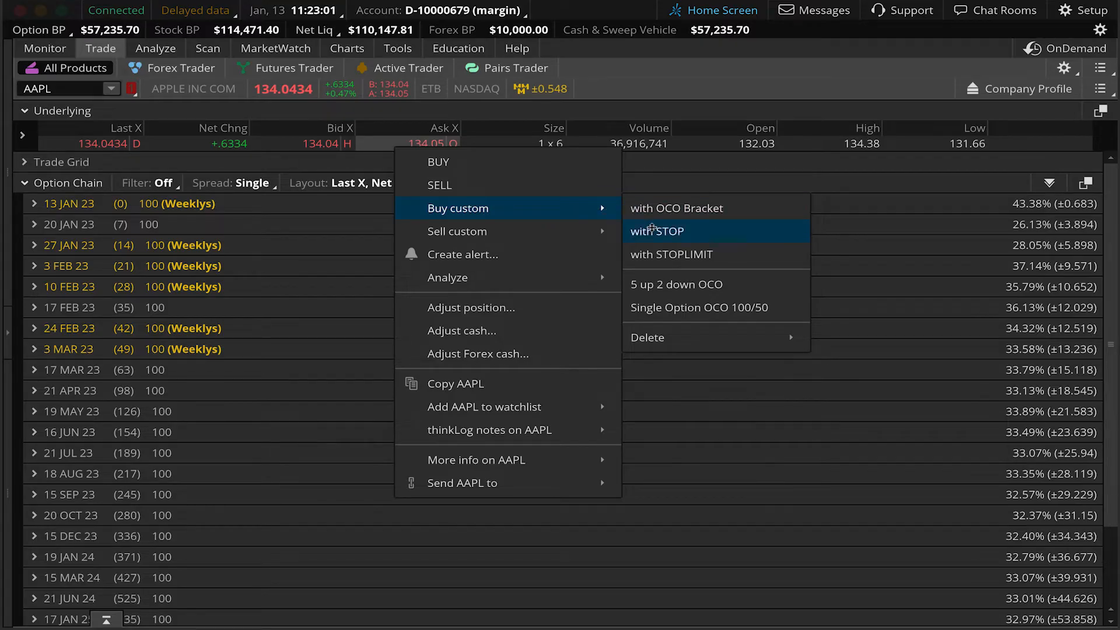
Choose Buy custom 'with STOP' to stage a 100-share AAPL buy with a sell stop
click(658, 231)
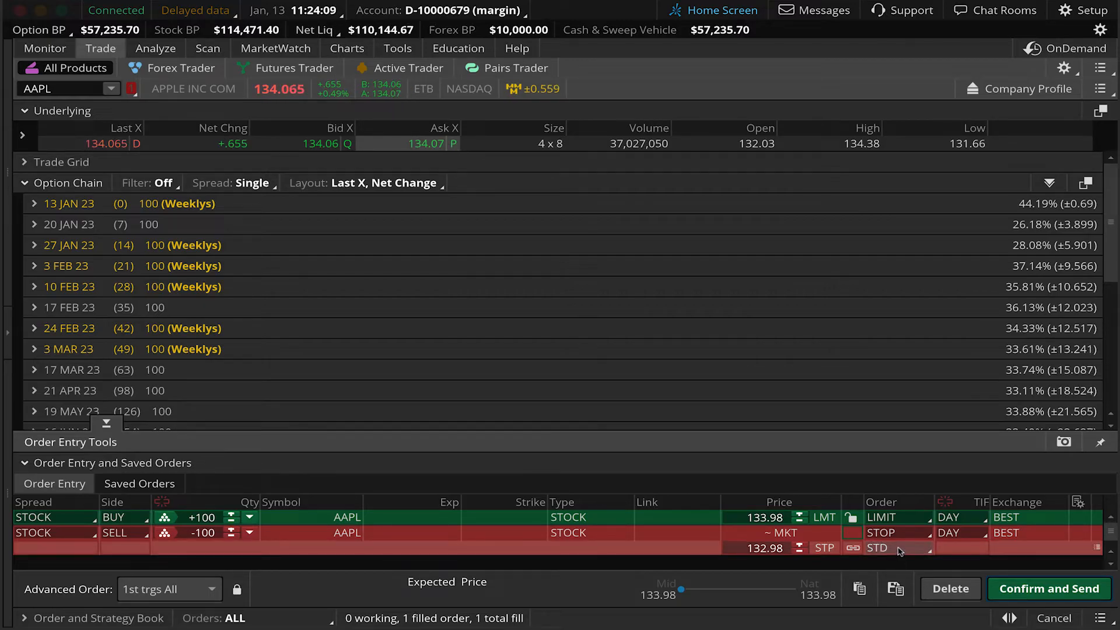
Show the stop basis choices for the AAPL order's sell stop
click(898, 548)
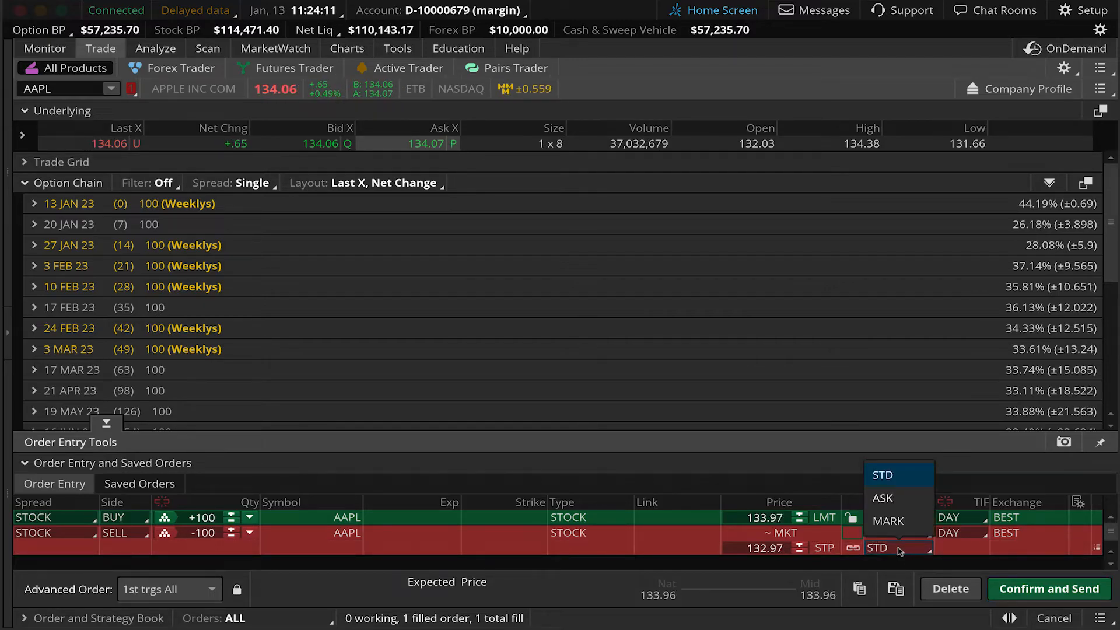
mouse_move(883, 498)
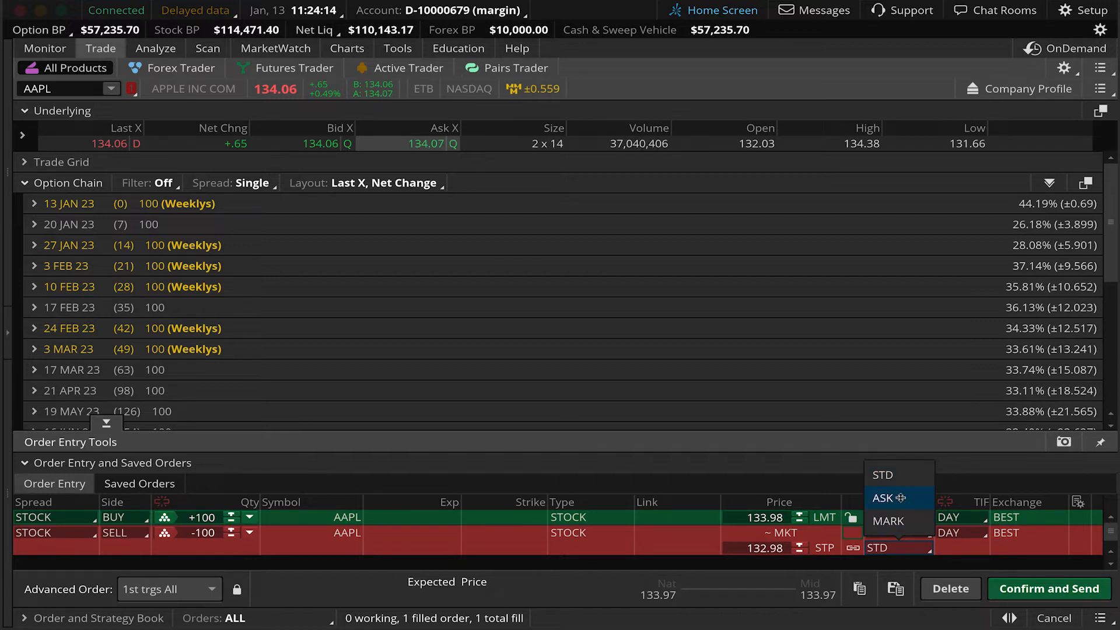
mouse_move(899, 521)
text(134)
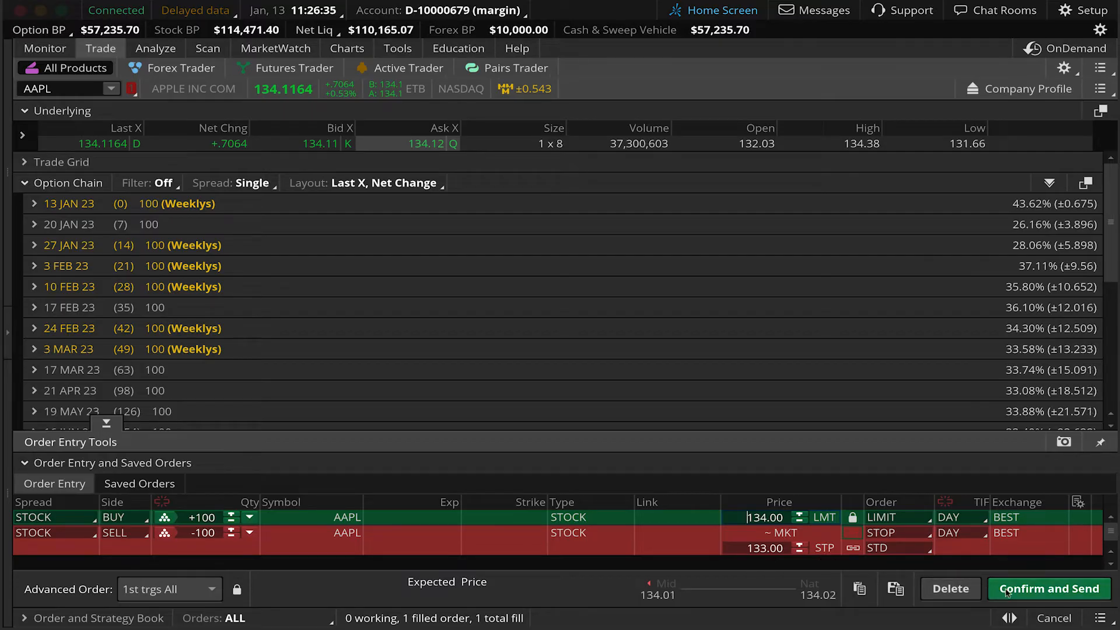
Review the AAPL buy at 134.00 with its 133.00 sell stop in the confirmation
click(1048, 589)
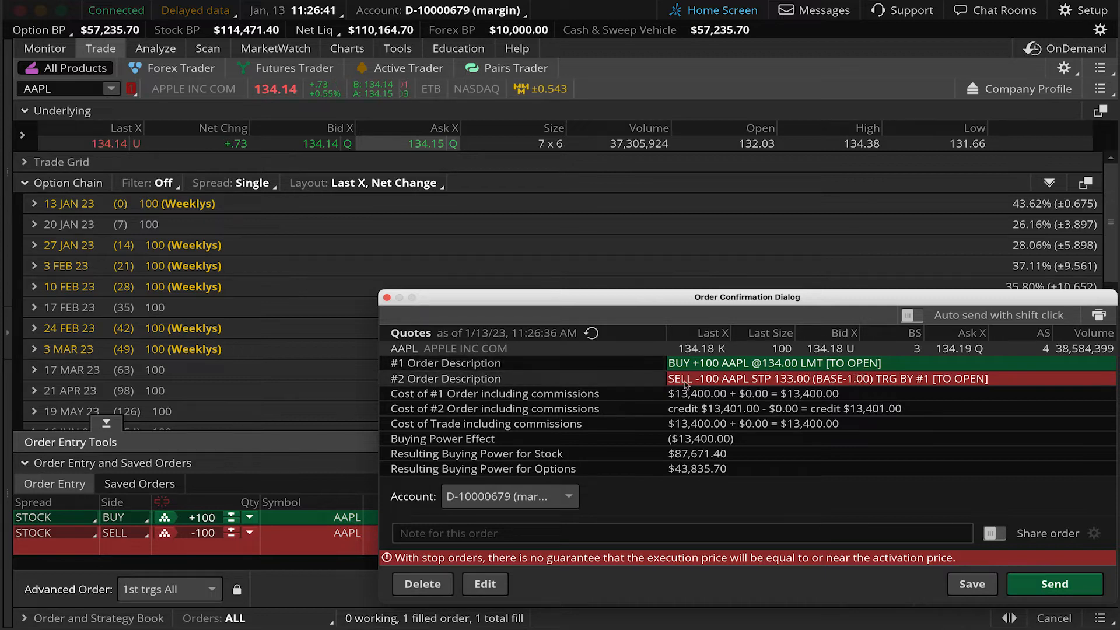
mouse_move(925, 393)
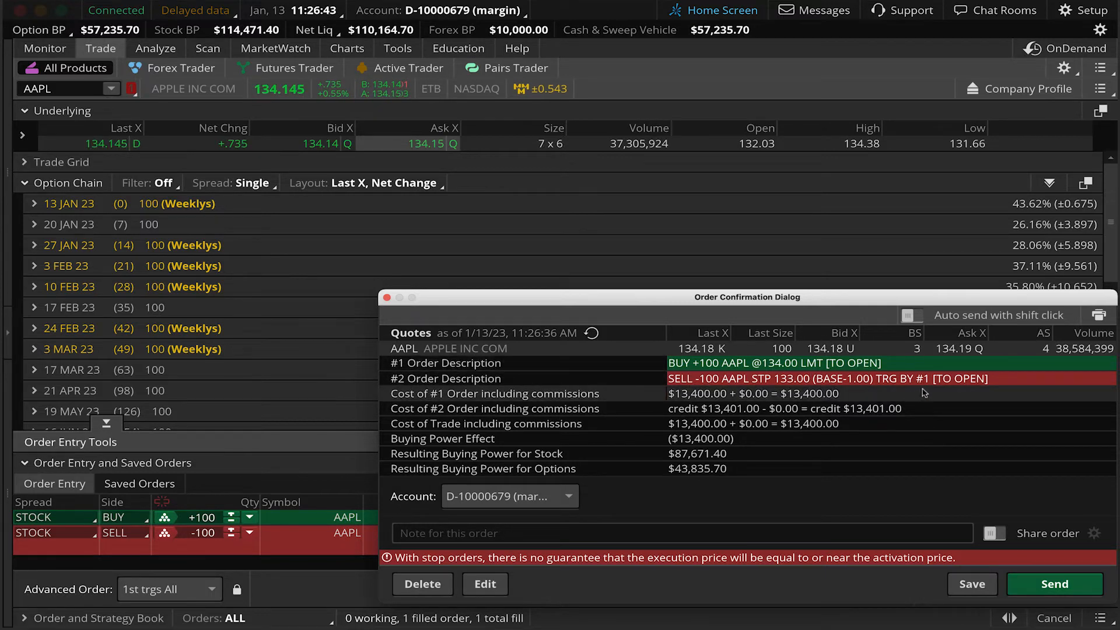
mouse_move(942, 394)
text(-2)
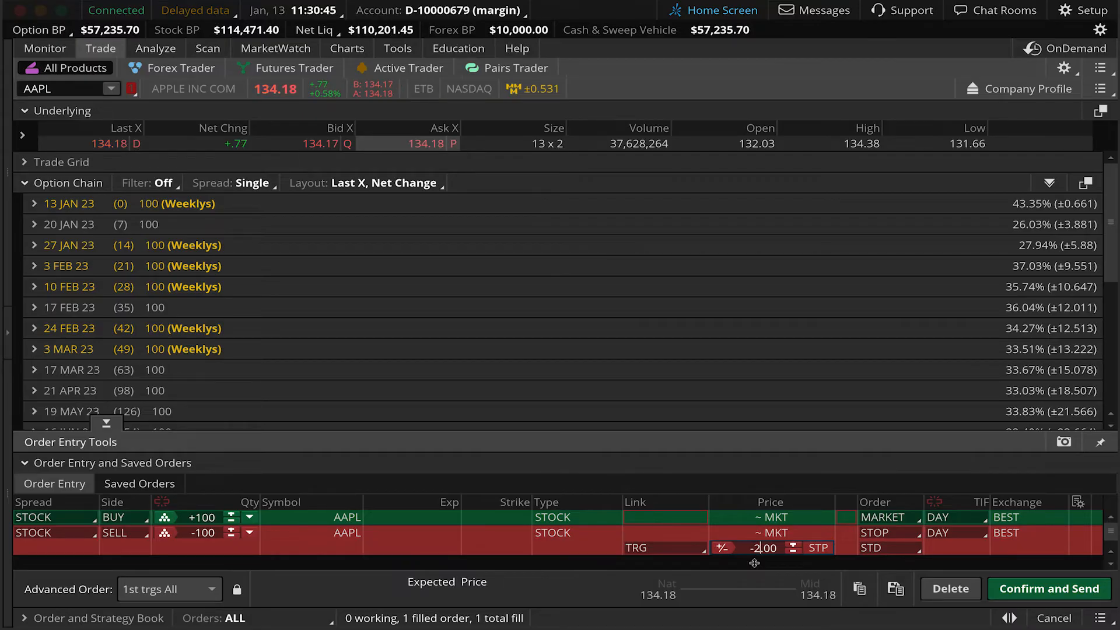
Change the AAPL sell stop's time in force to GTC and review the updated order
click(944, 533)
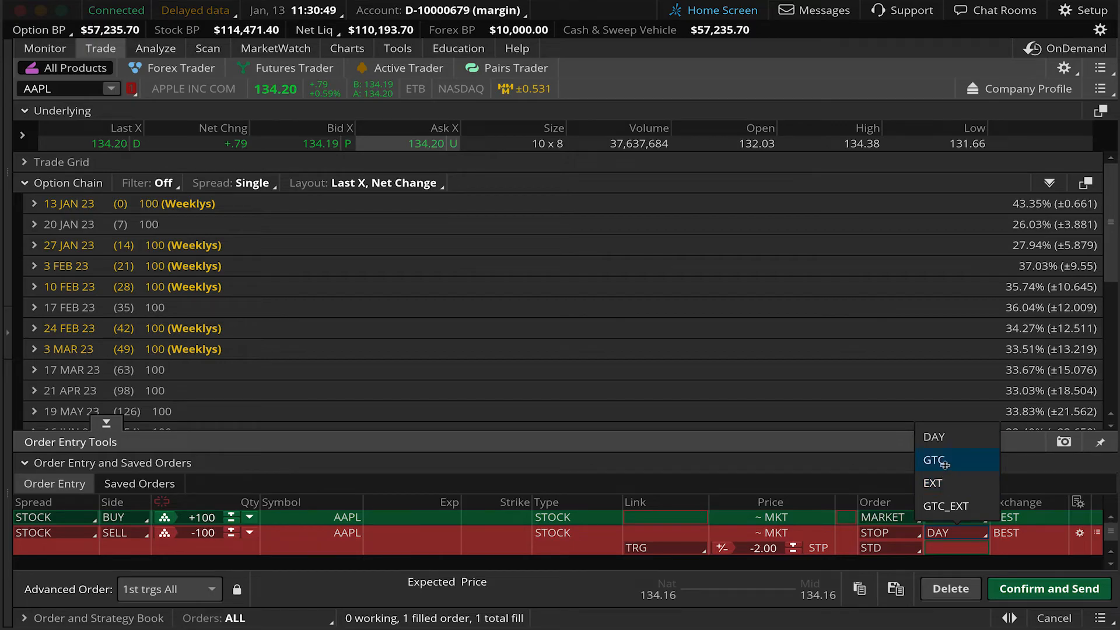
click(934, 460)
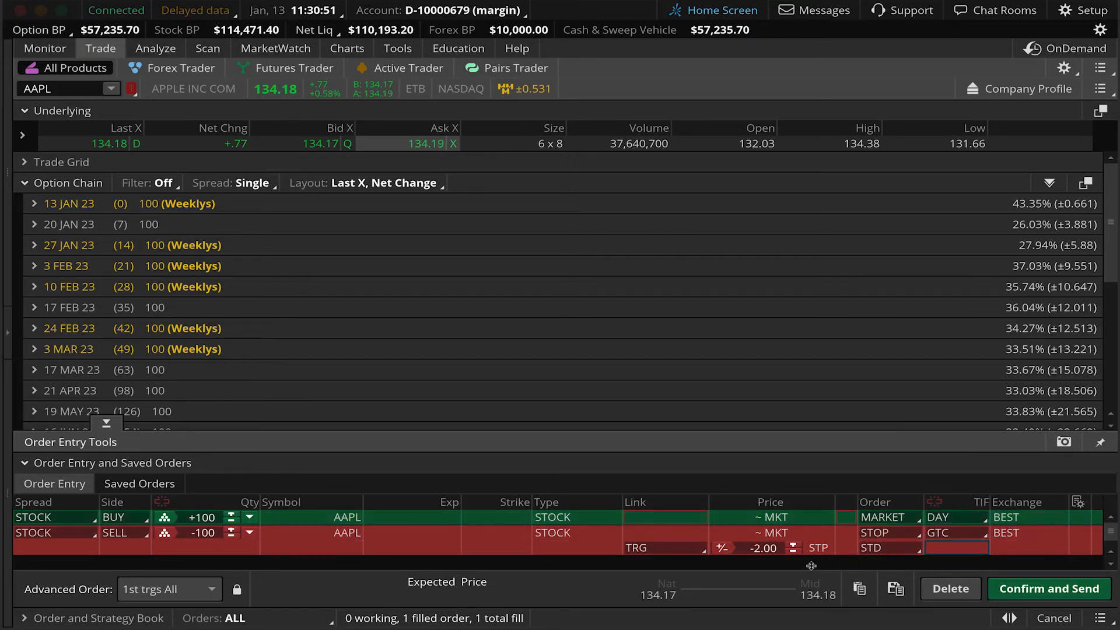
click(1048, 588)
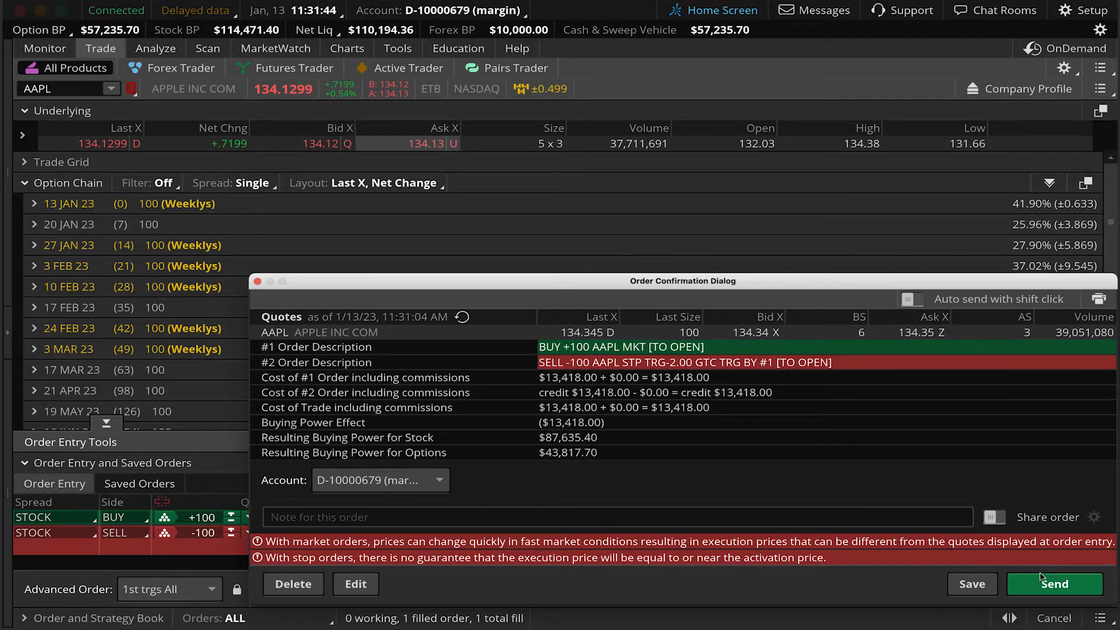
Send the AAPL market buy with its GTC stop, then go to Monitor
click(1054, 584)
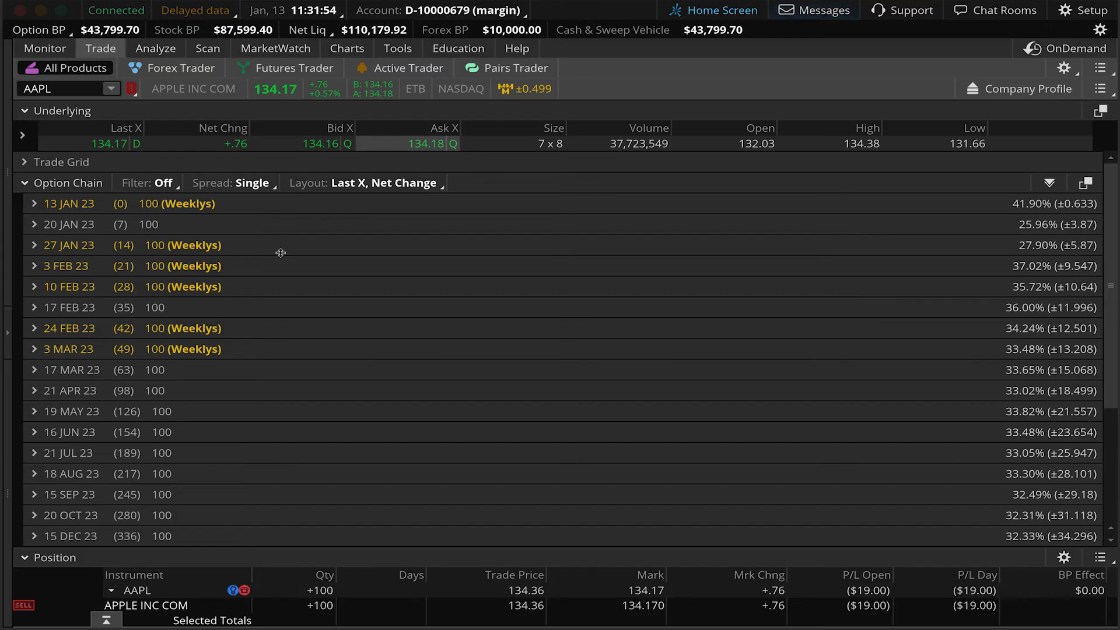
click(45, 49)
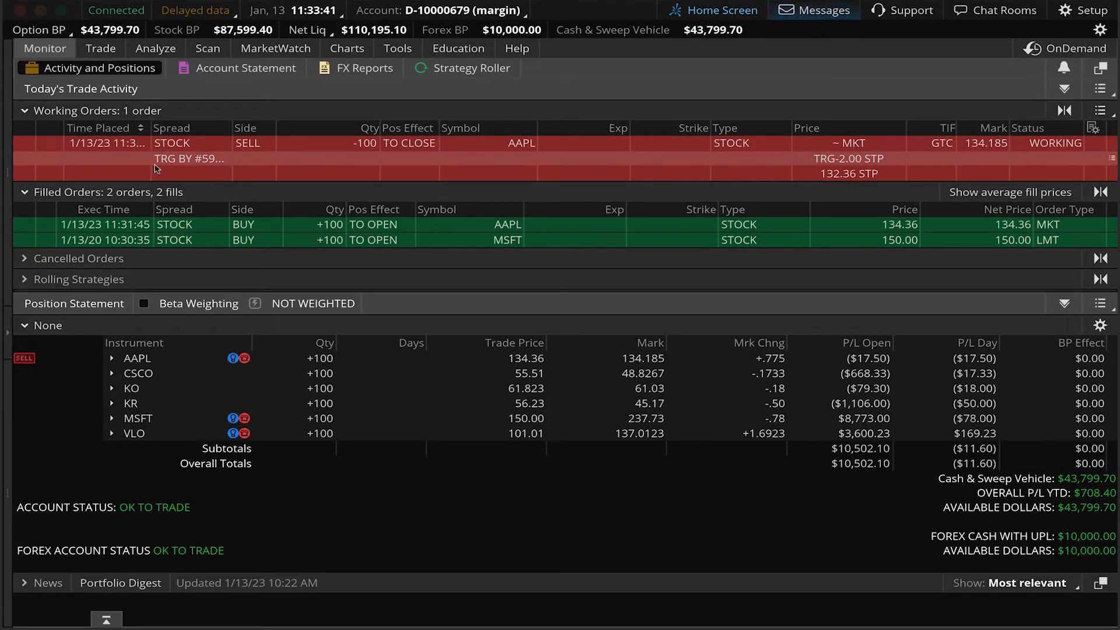
mouse_move(519, 173)
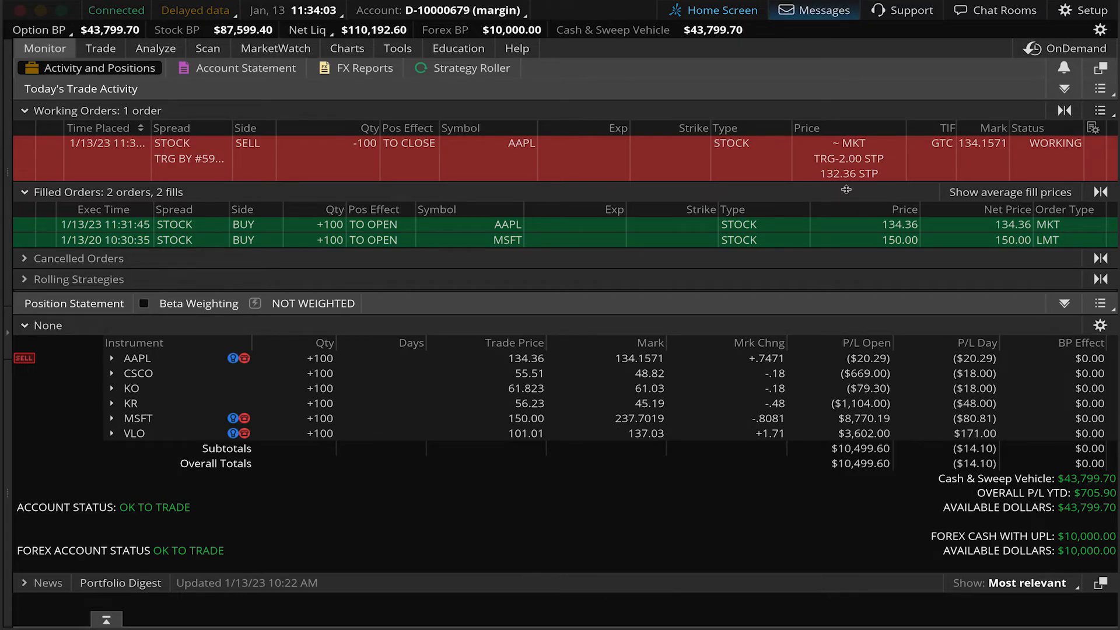
Collapse the Filled Orders list to bring the position statement into view
click(26, 110)
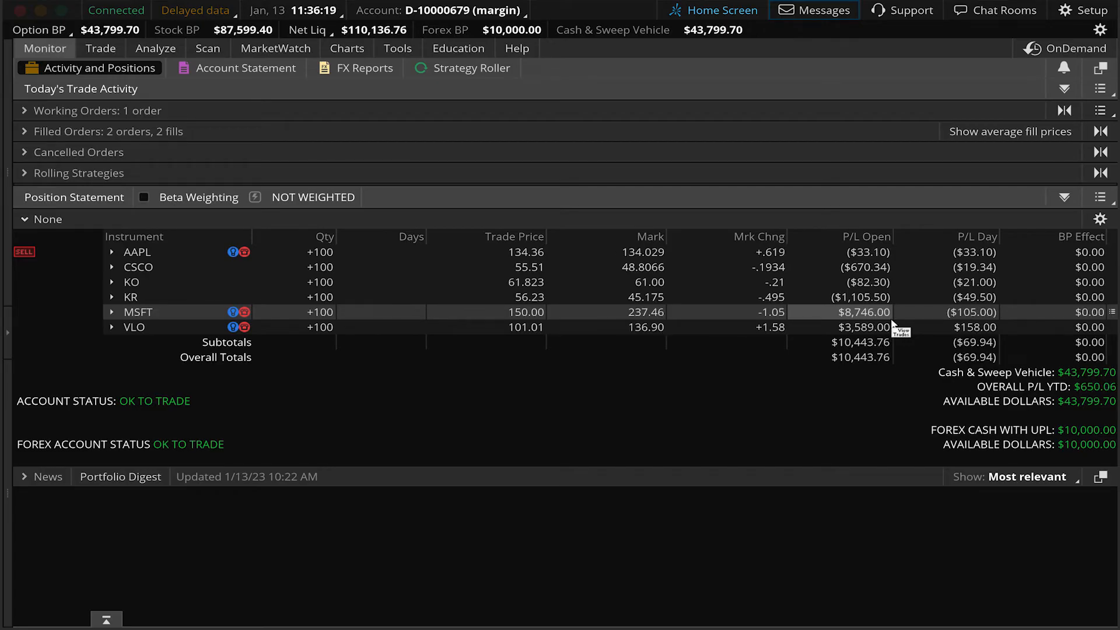
mouse_move(665, 309)
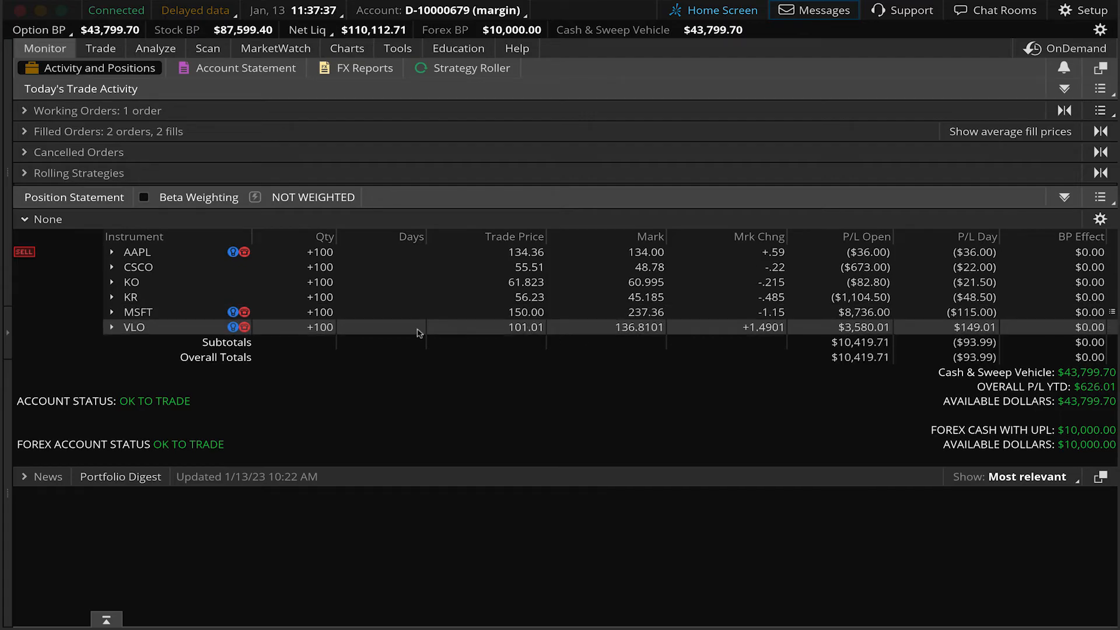
Create a closing sell stop order for the 100-share MSFT position
click(112, 312)
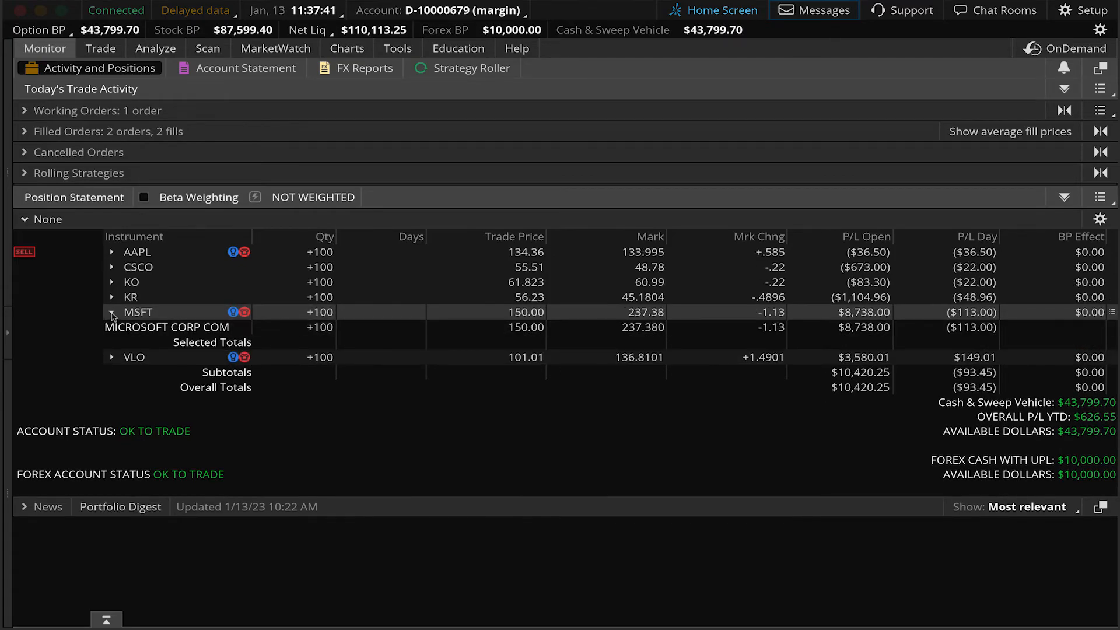
right_click(166, 327)
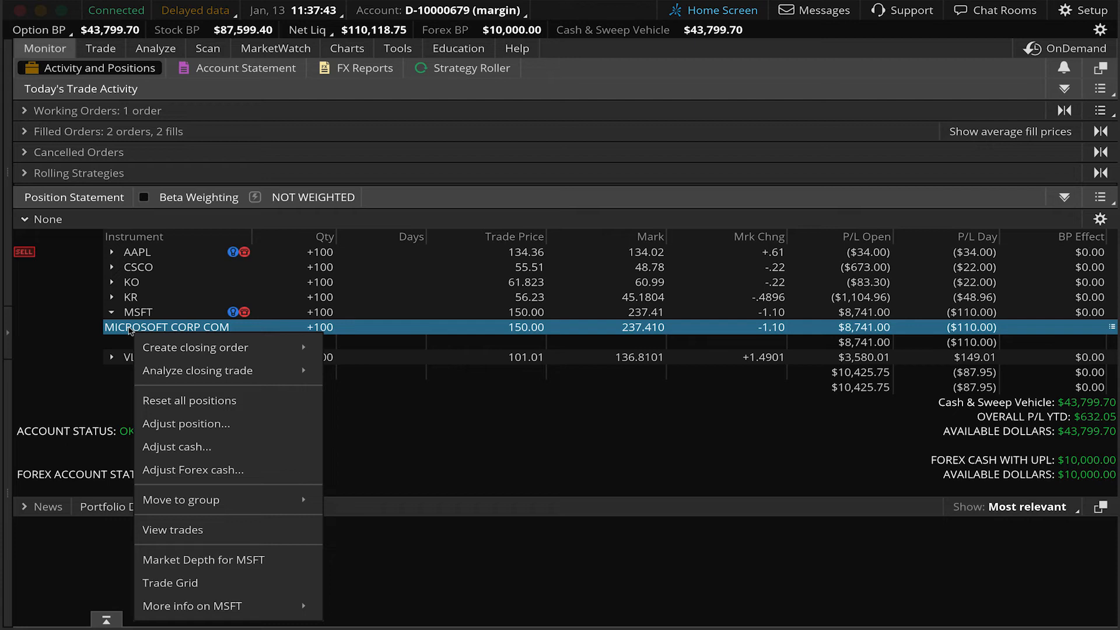
mouse_move(203, 347)
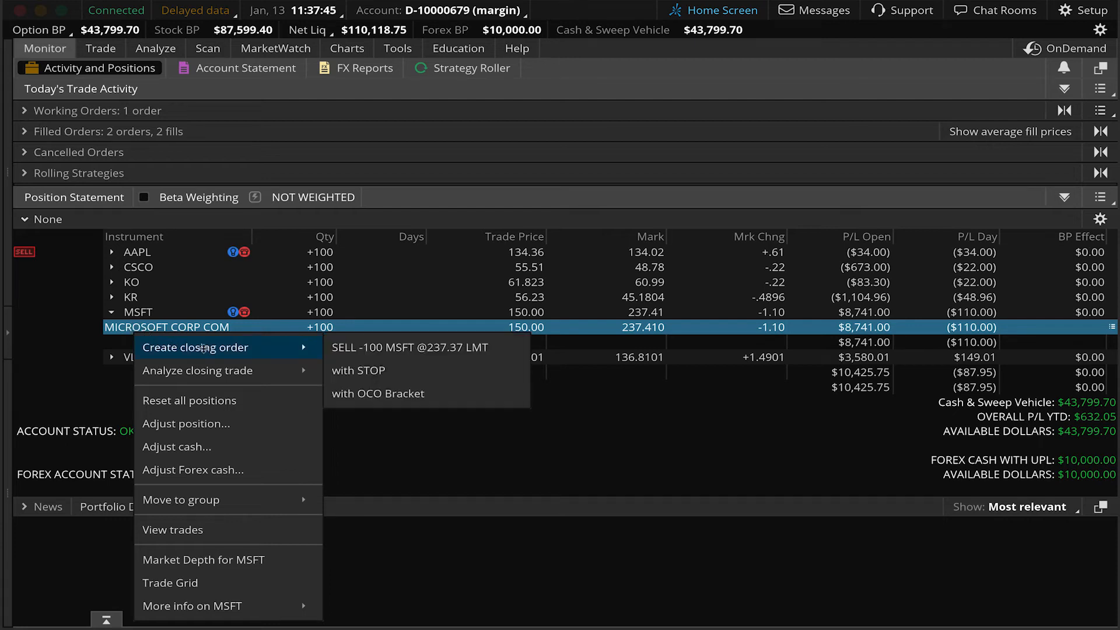
mouse_move(358, 371)
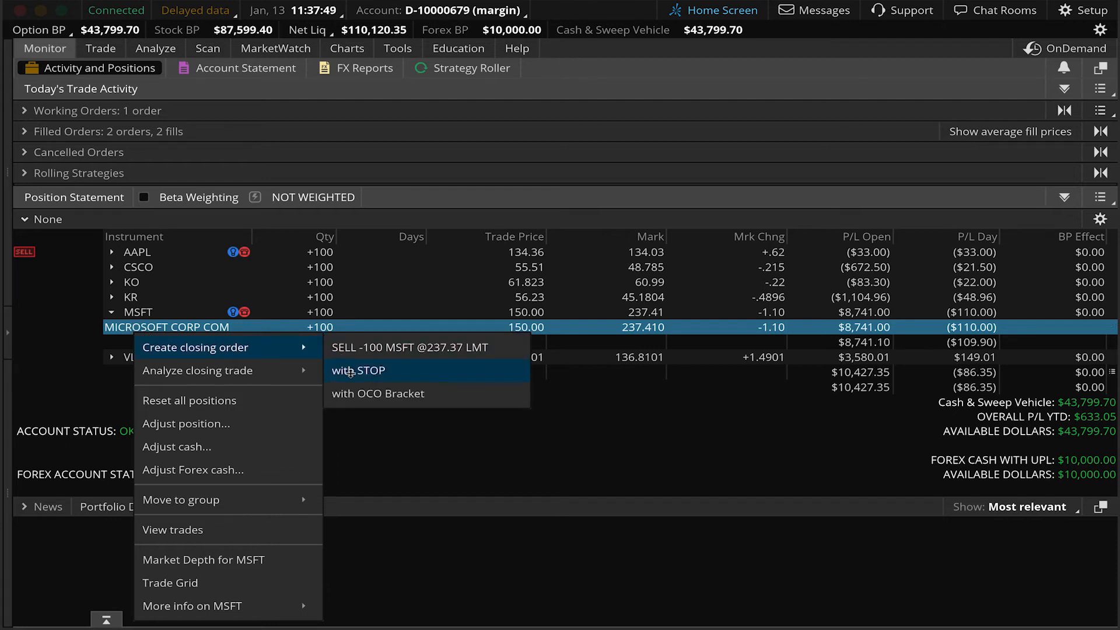
click(358, 371)
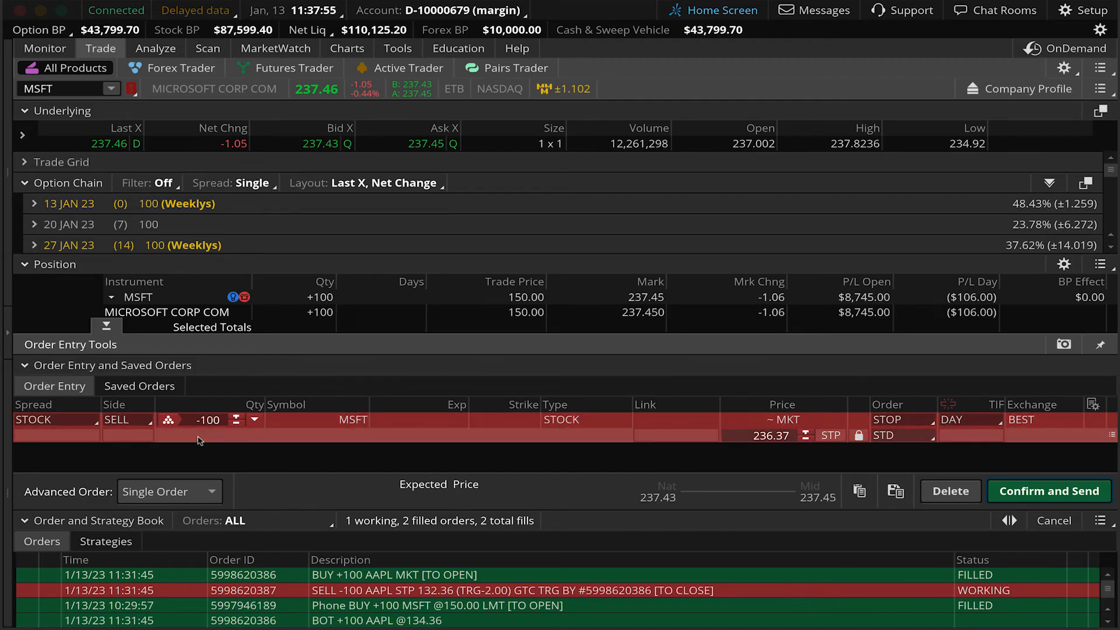
mouse_move(353, 437)
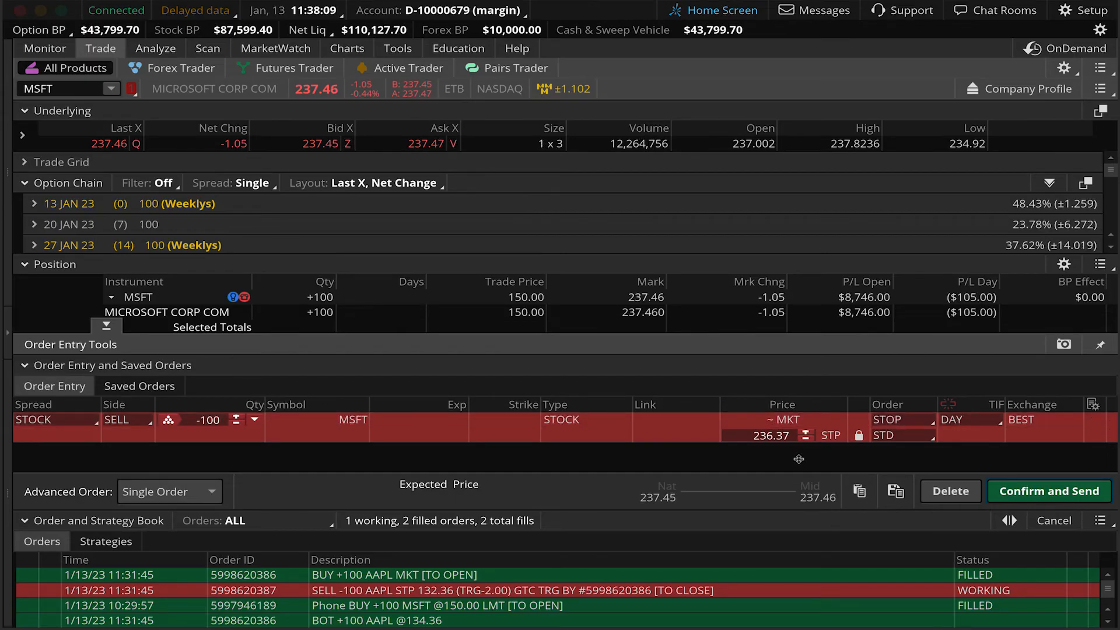
mouse_move(244, 506)
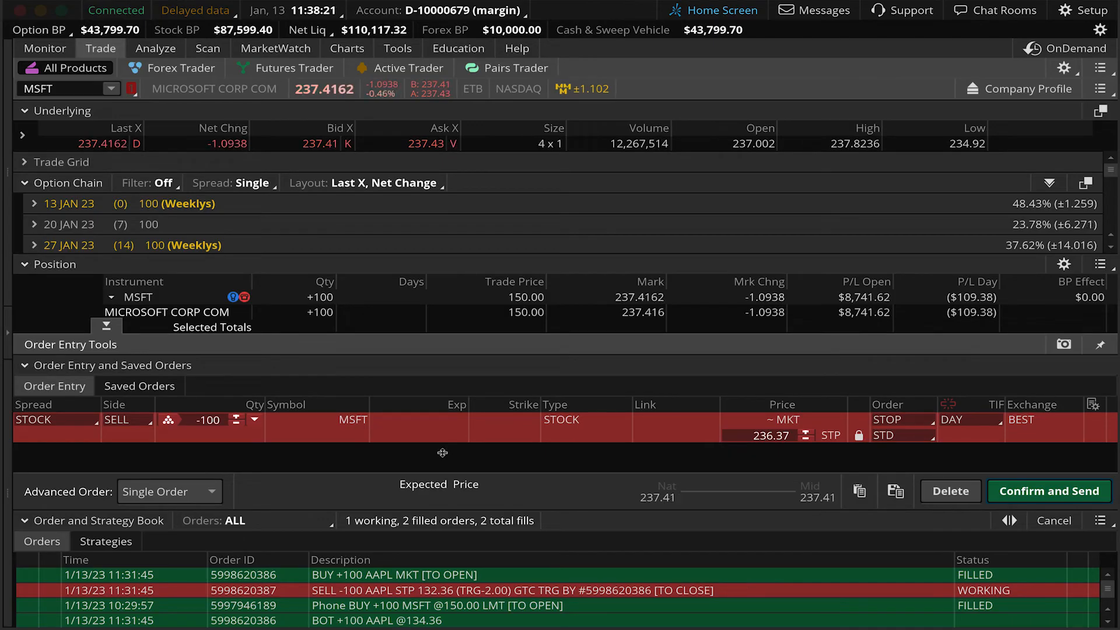
Set the MSFT stop price to 230.00 and time in force to GTC
click(771, 436)
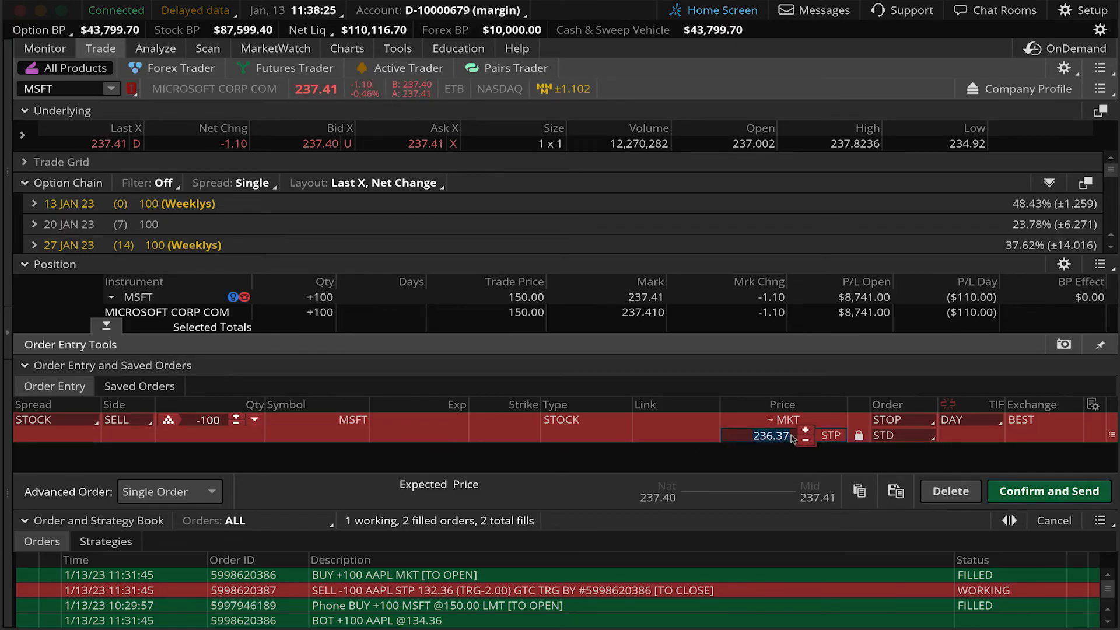
text(230.00)
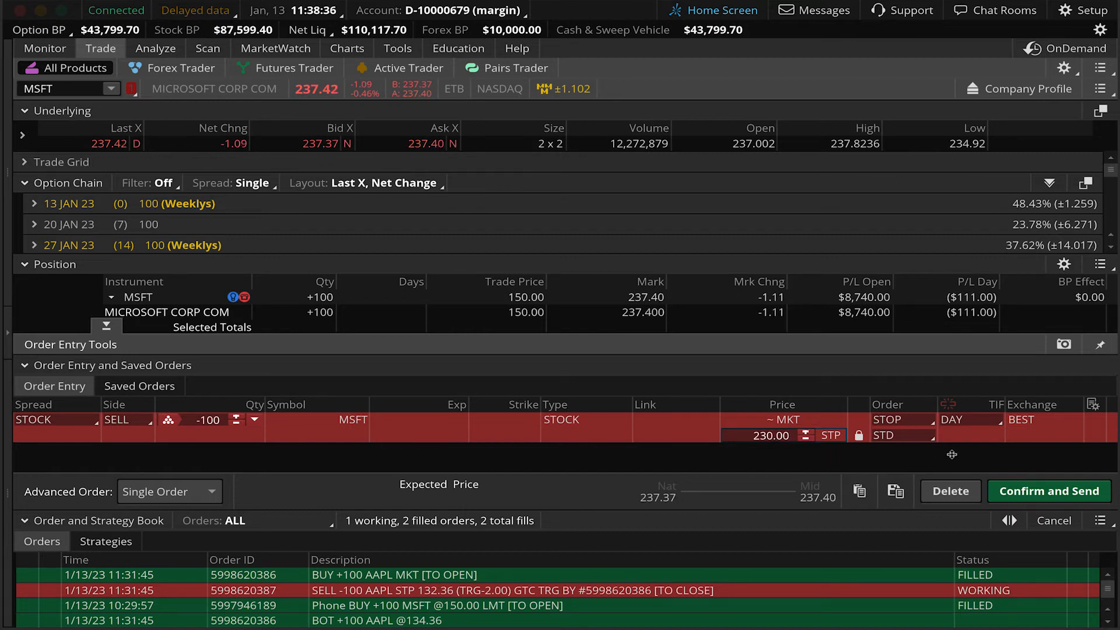
click(993, 419)
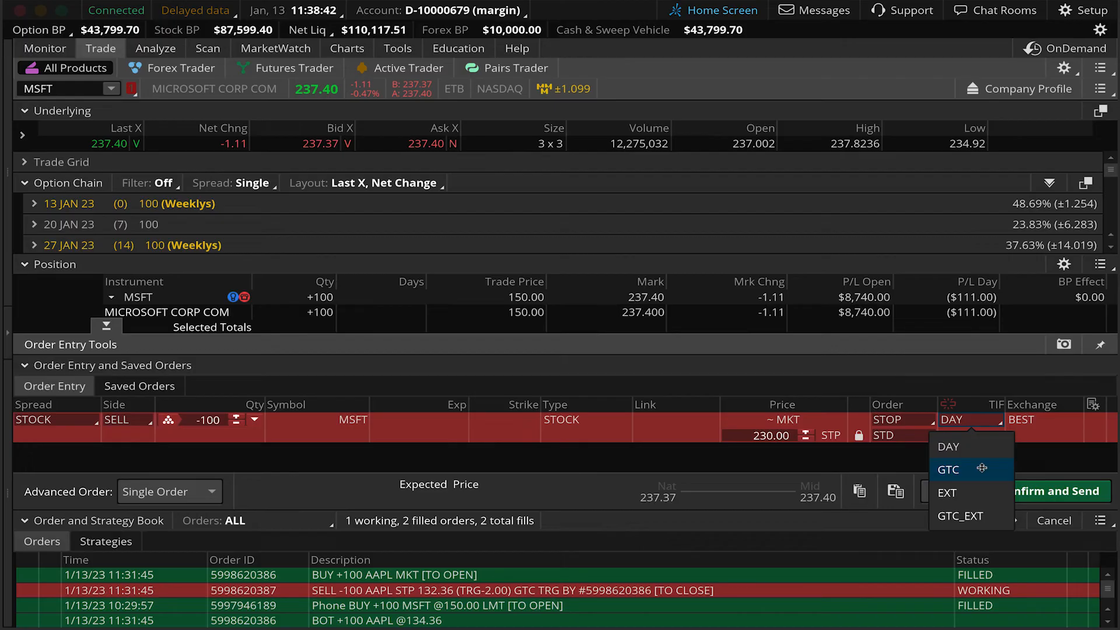
click(948, 470)
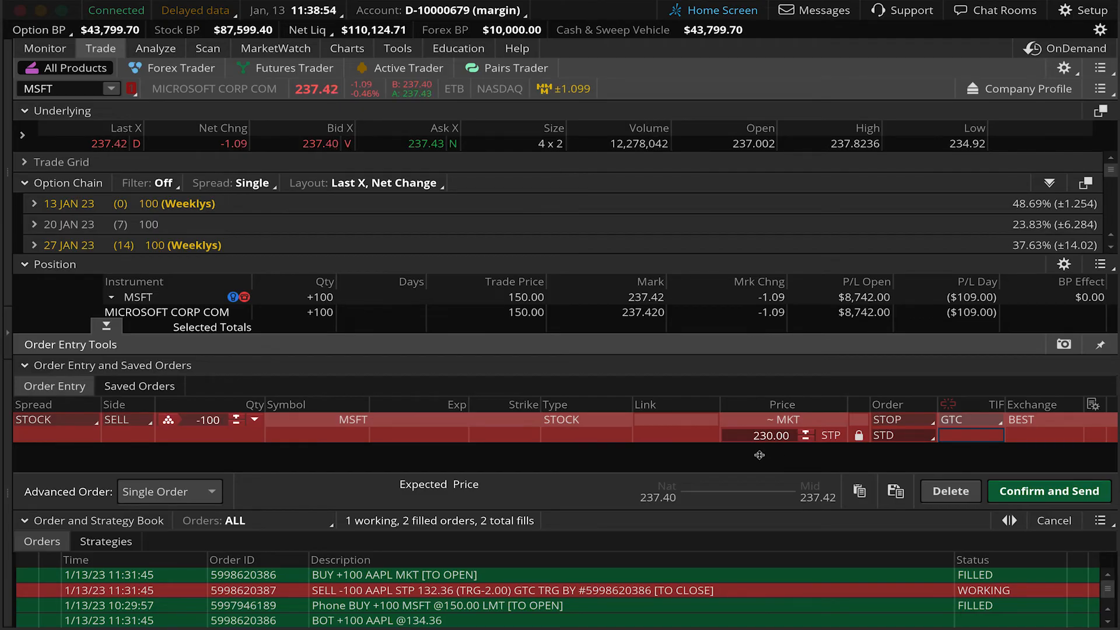
mouse_move(784, 448)
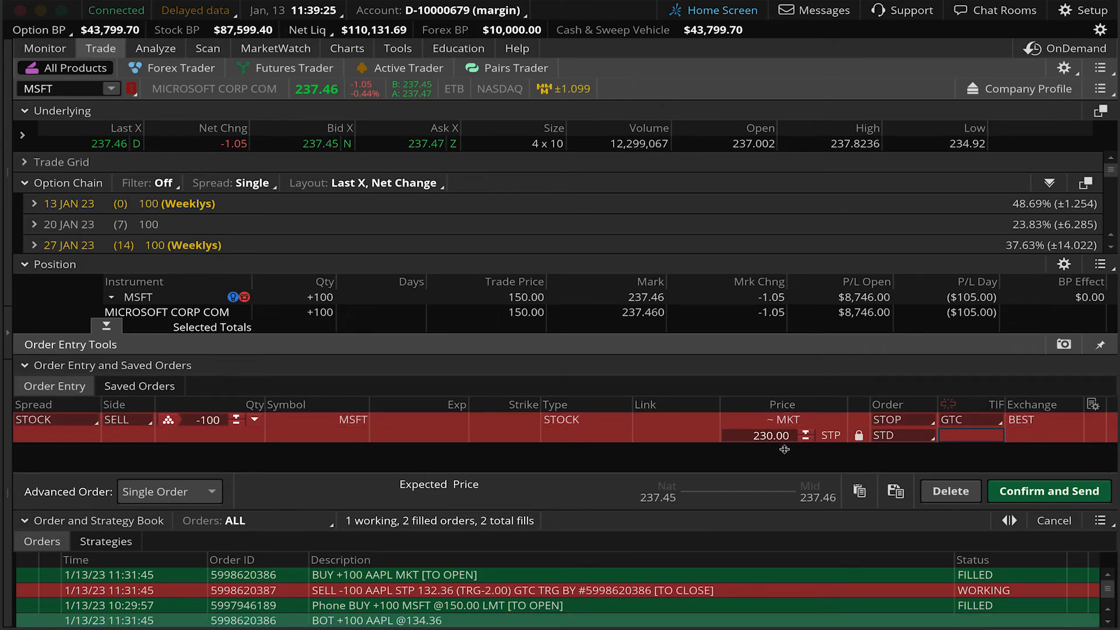
Confirm and send the MSFT sell stop at 230.00 GTC
click(1049, 492)
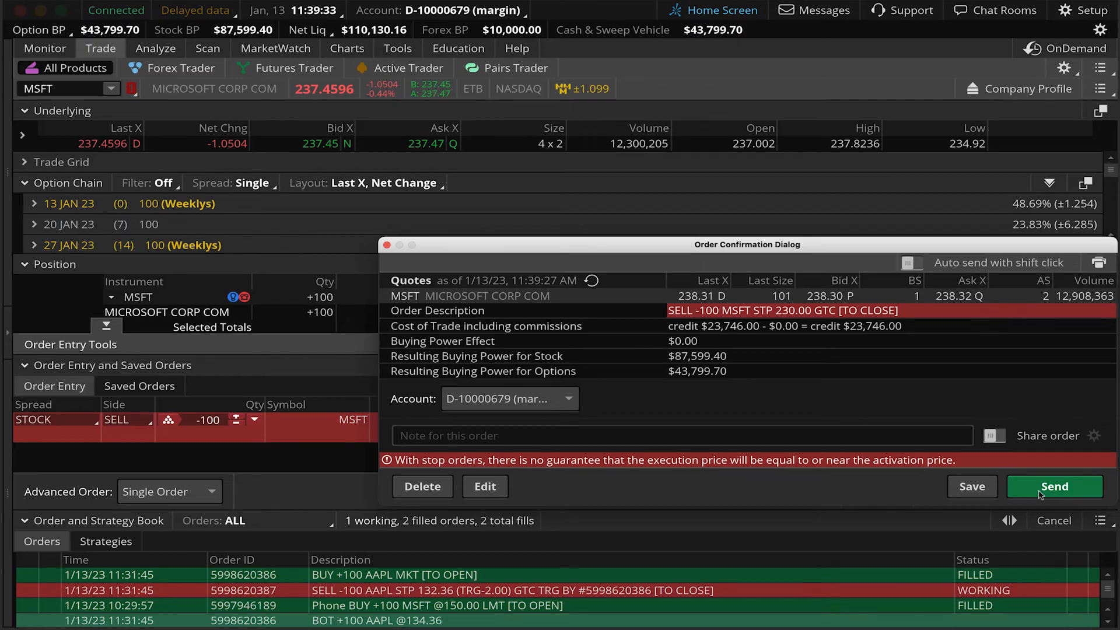
click(1055, 487)
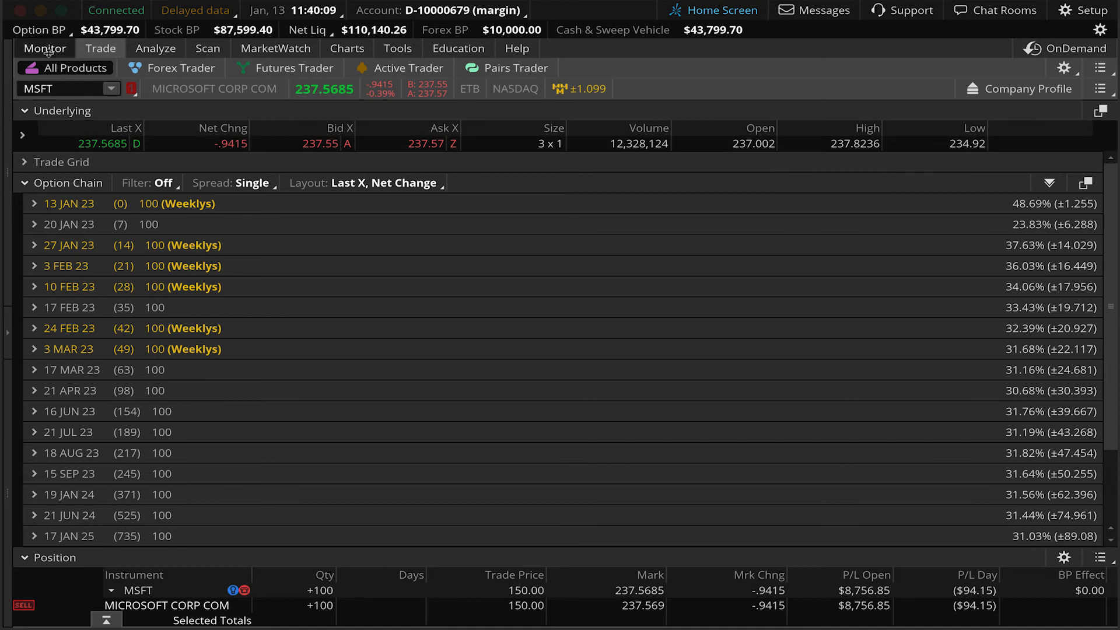
Open account activity and collapse MSFT position details to see the MSFT 230.00 and AAPL stops
click(44, 49)
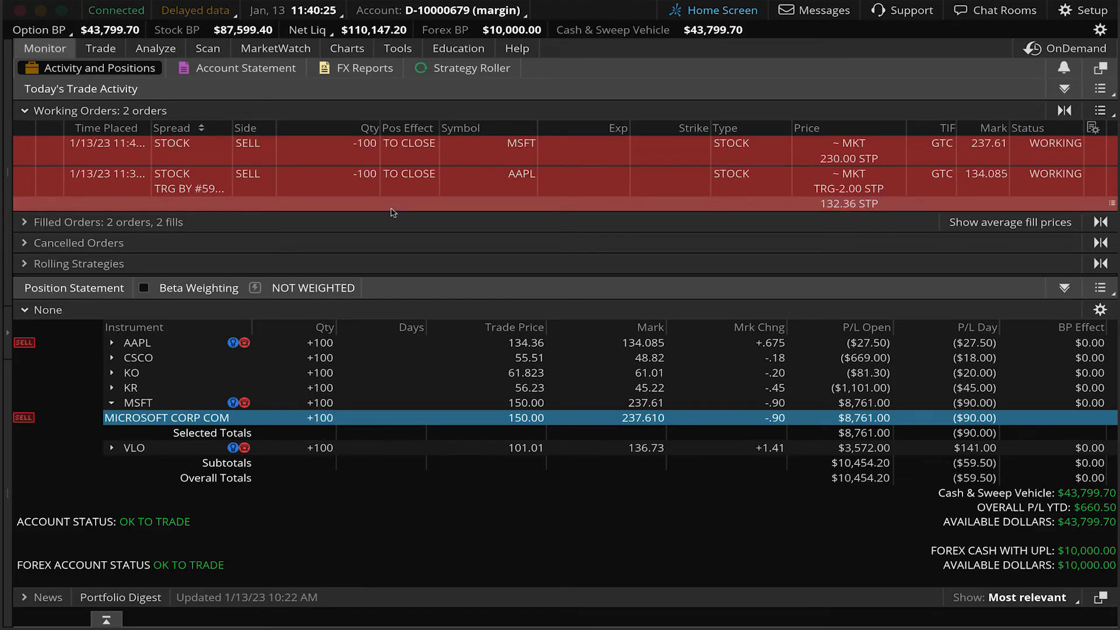
click(25, 111)
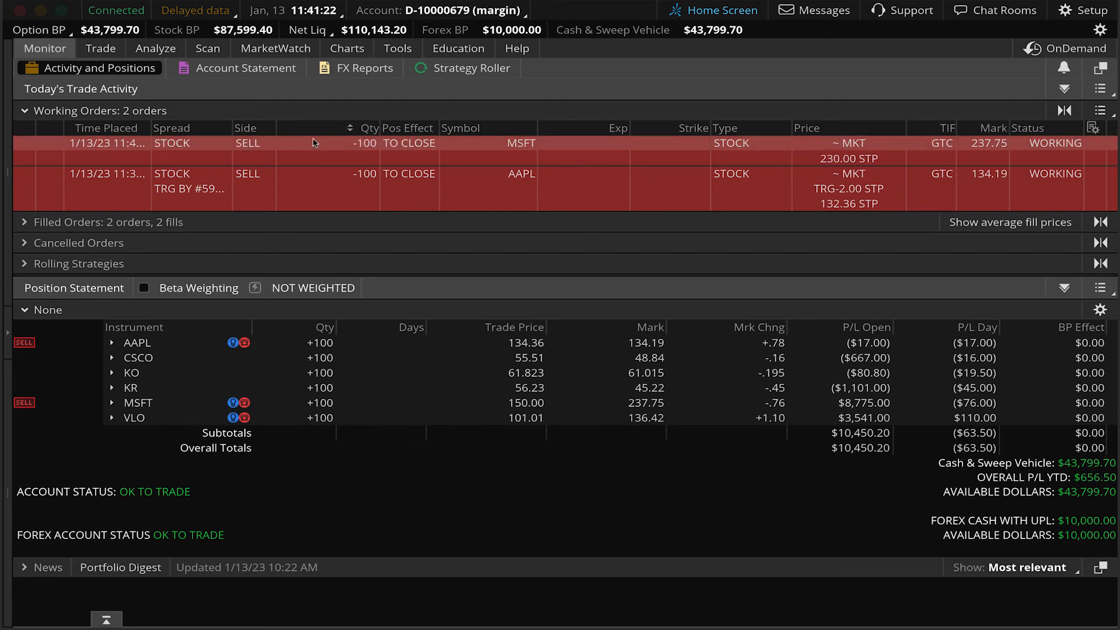
Cancel/replace the MSFT 230.00 GTC working stop and edit its stop price
right_click(314, 143)
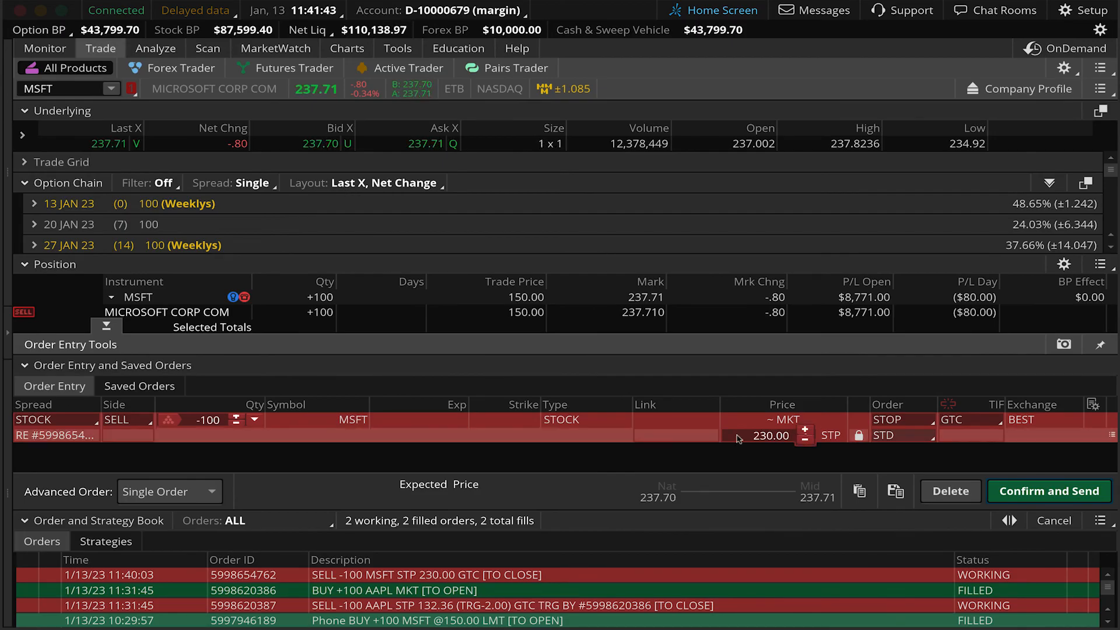
click(771, 436)
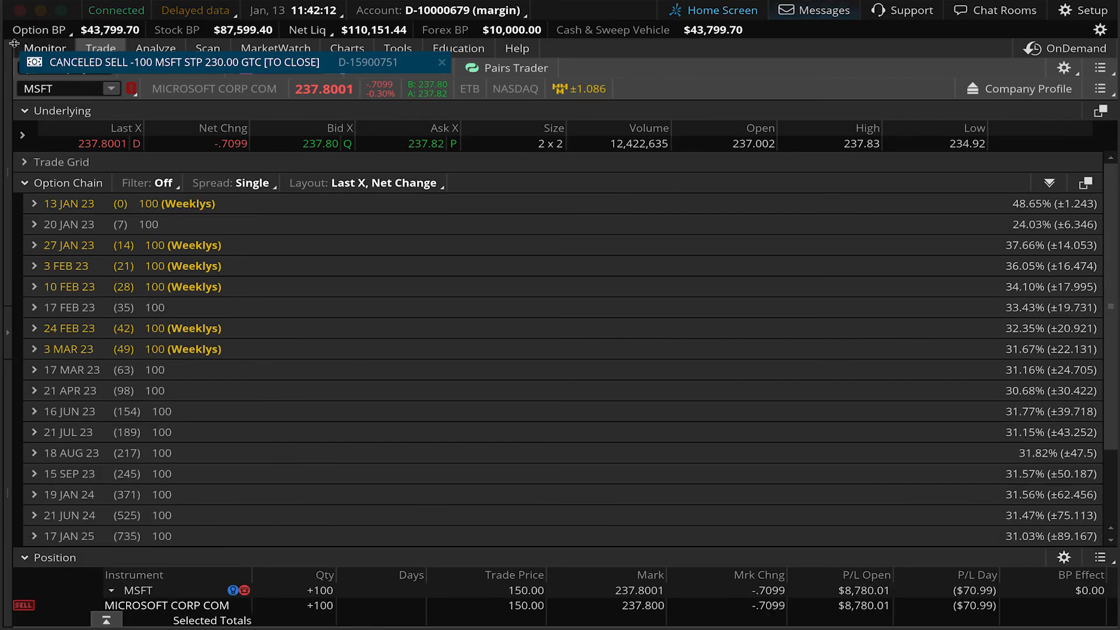
Return to order activity to confirm the MSFT 225.00 GTC stop is working
click(43, 48)
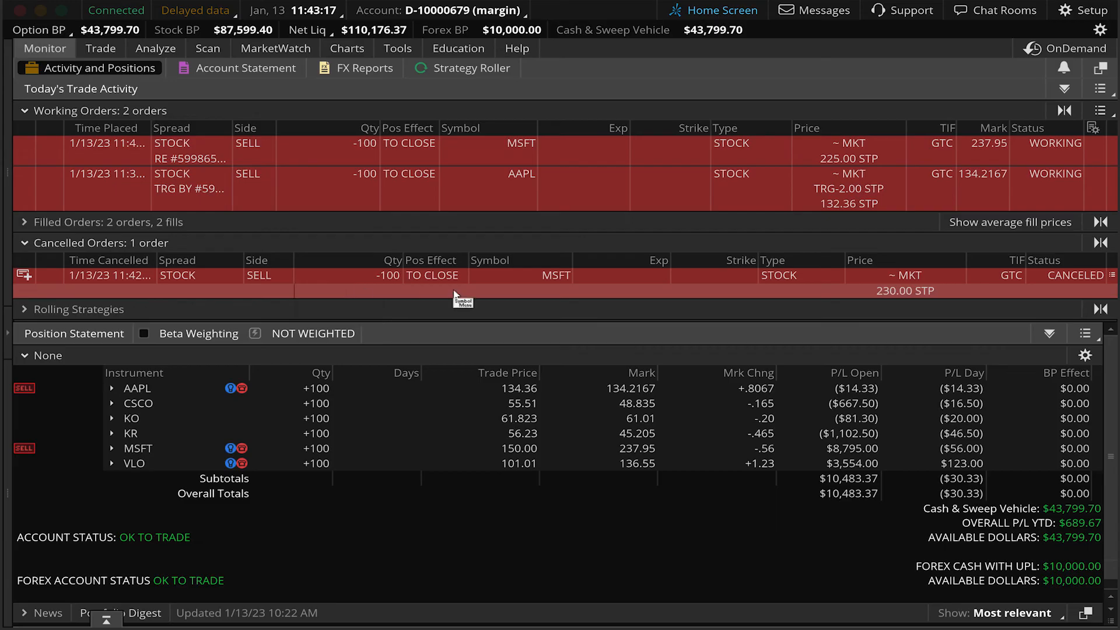
mouse_move(783, 298)
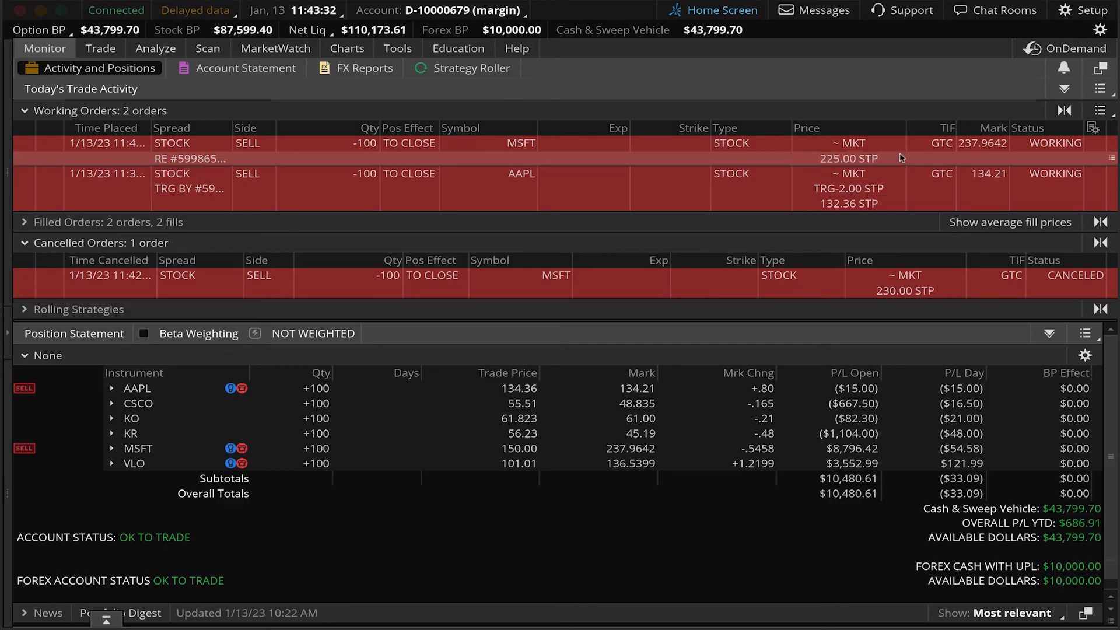
mouse_move(346, 177)
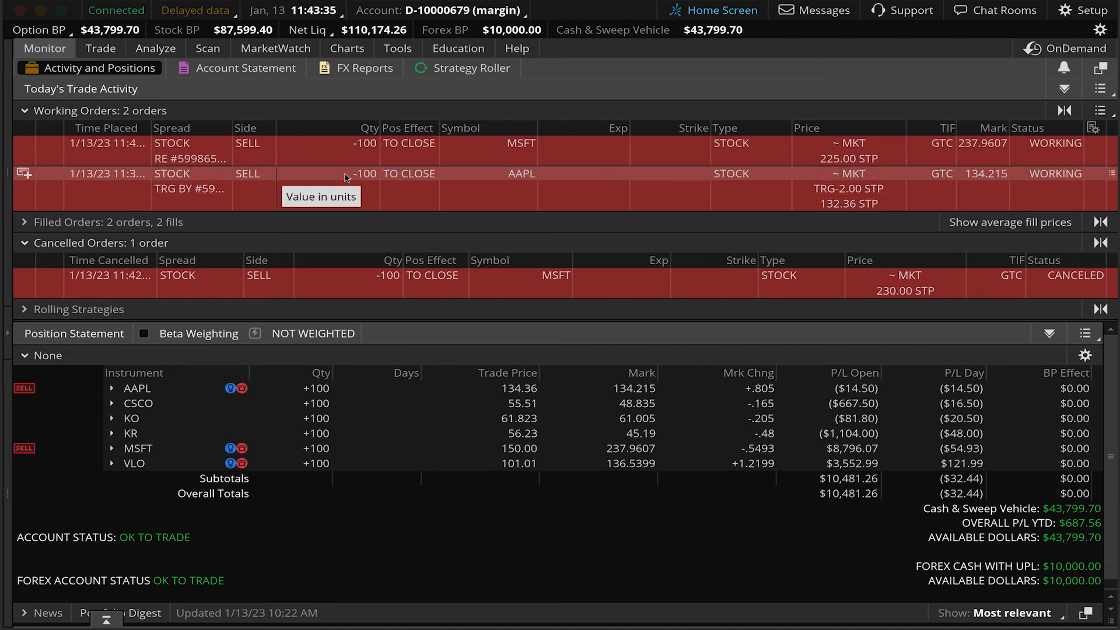
mouse_move(331, 180)
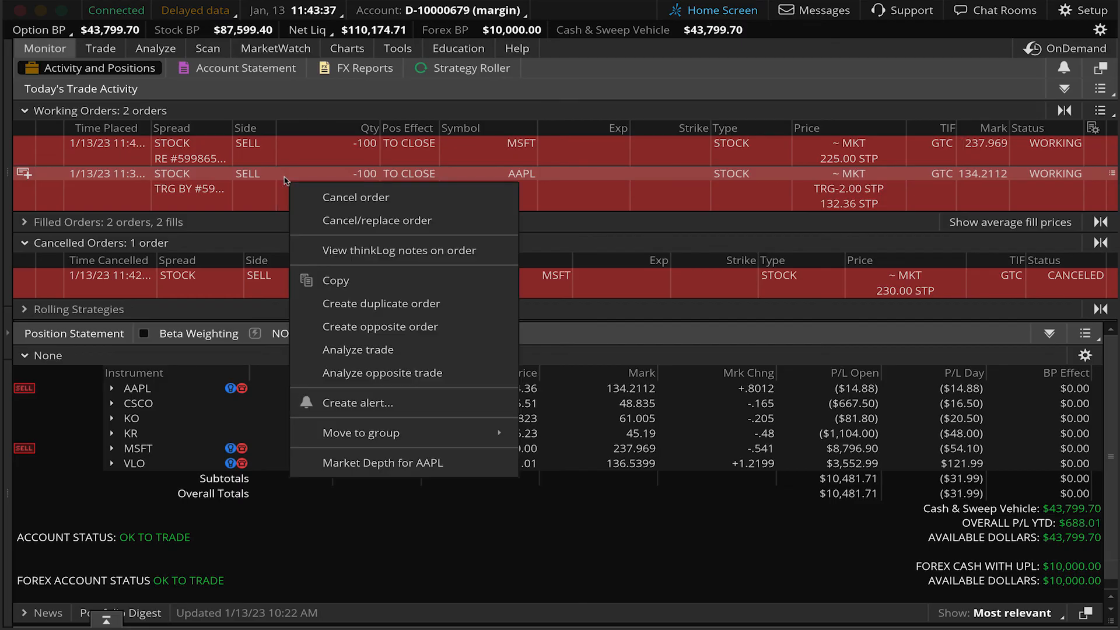
Cancel the AAPL 132.36 GTC stop order and dismiss the cancellation notice
click(356, 197)
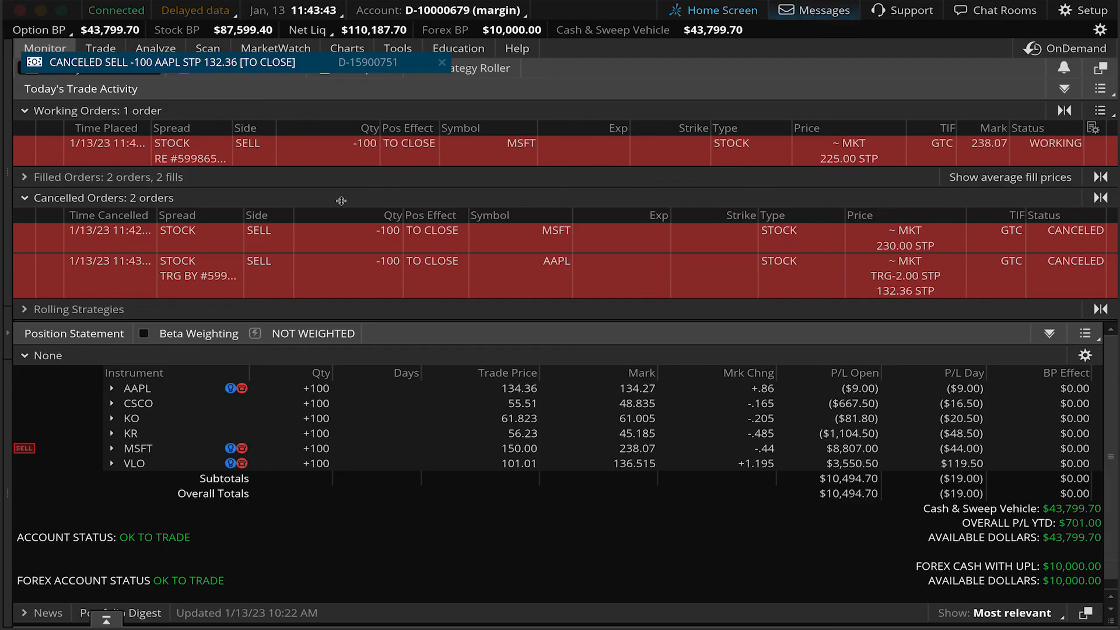
click(440, 63)
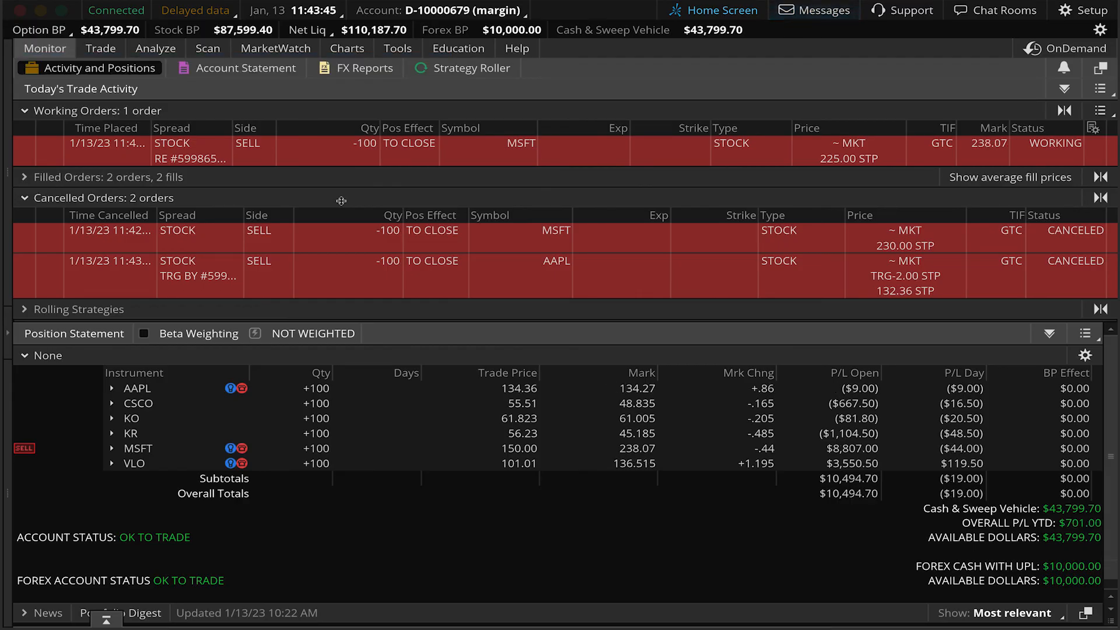